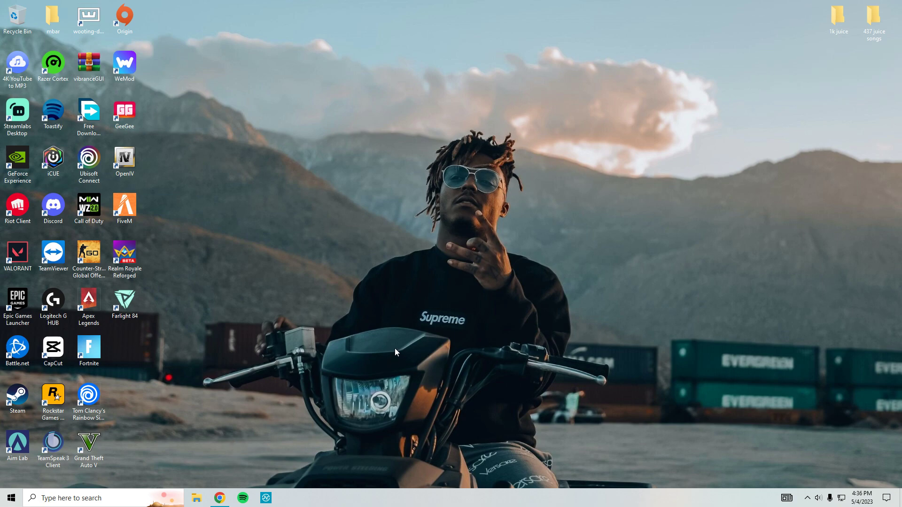
# Step: Launch Google Chrome from the taskbar to a new tab
pyautogui.click(218, 498)
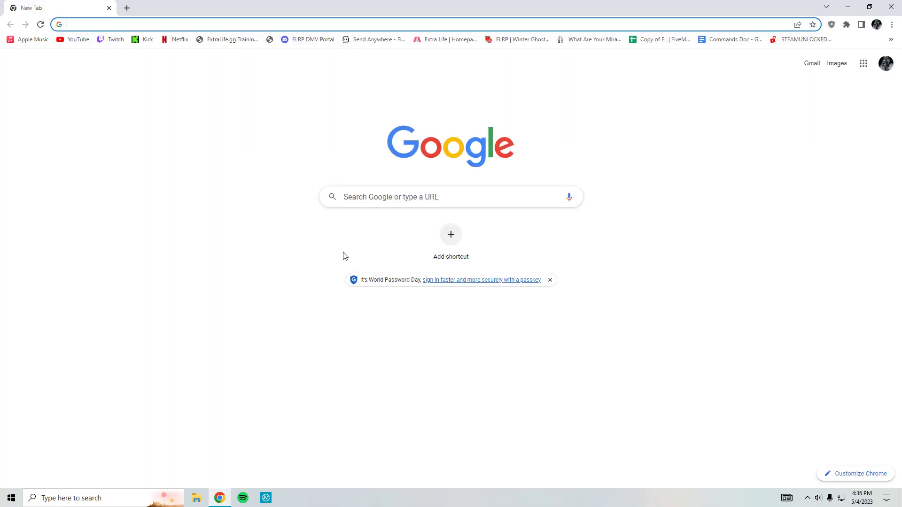
pyautogui.moveTo(619, 36)
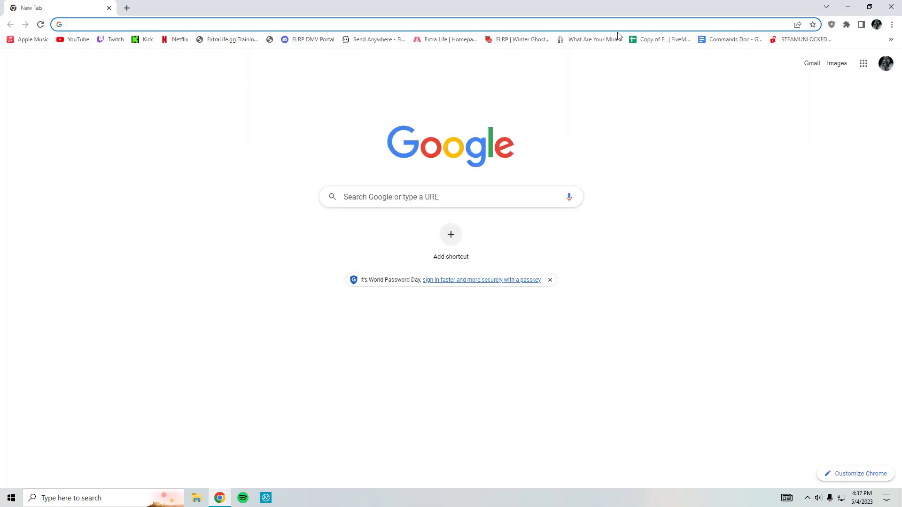
# Step: Search Google for 'combat master' and bring the store.steampowered.com result into view
pyautogui.click(230, 24)
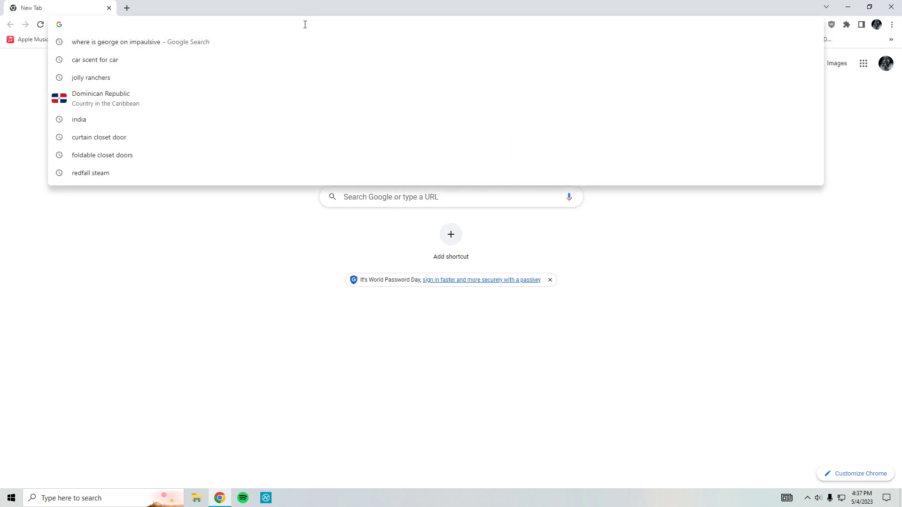
pyautogui.write('co')
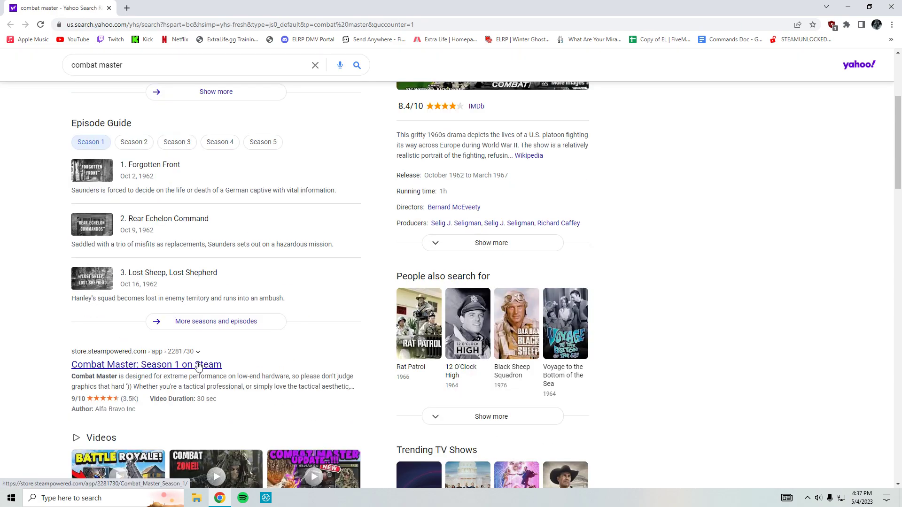
pyautogui.scroll(-3)
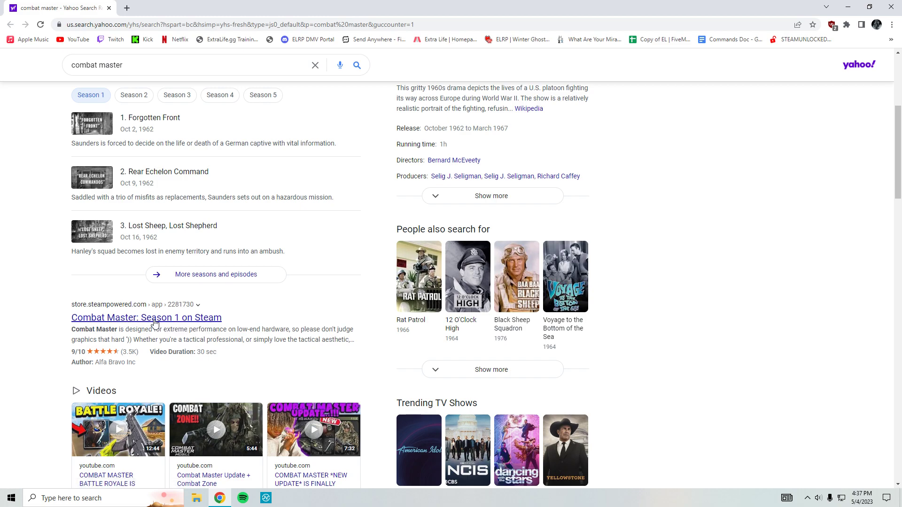
# Step: Browse the Combat Master: Season 1 store page, viewing screenshots down to the Play Game section
pyautogui.click(146, 318)
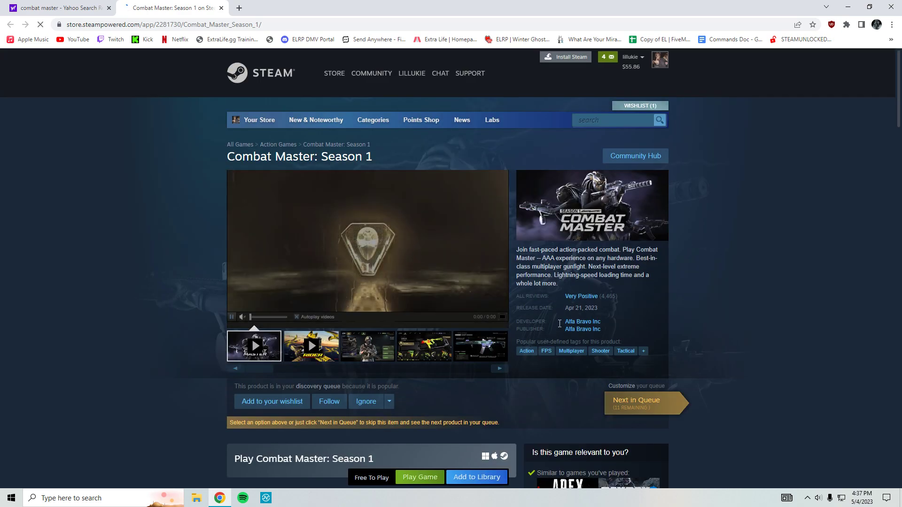
pyautogui.click(479, 345)
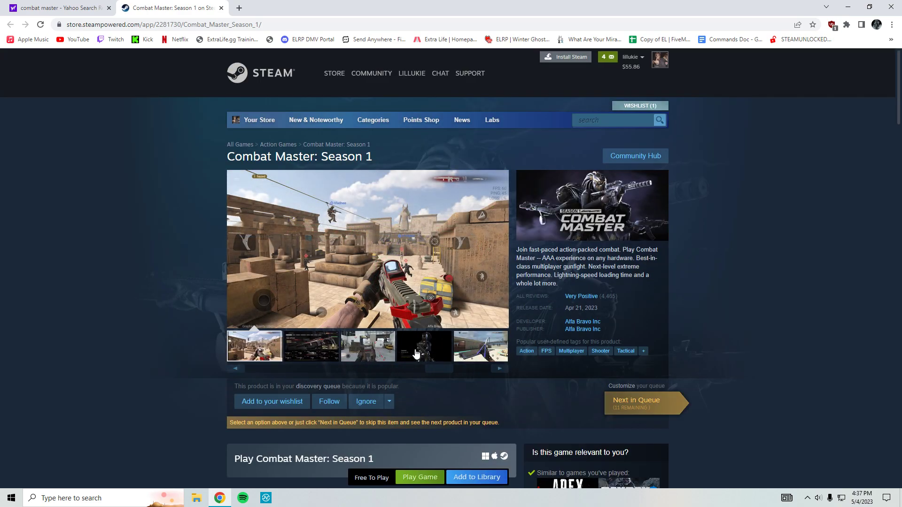
pyautogui.click(310, 345)
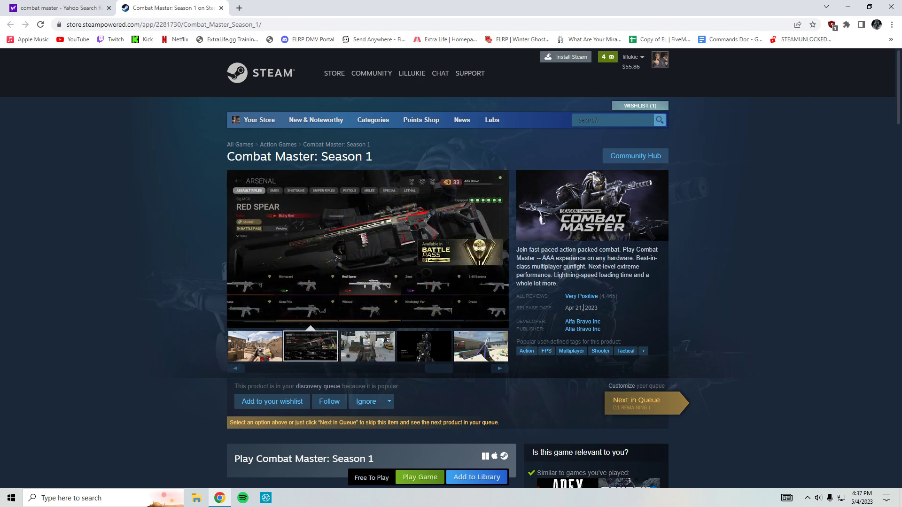
pyautogui.scroll(-3)
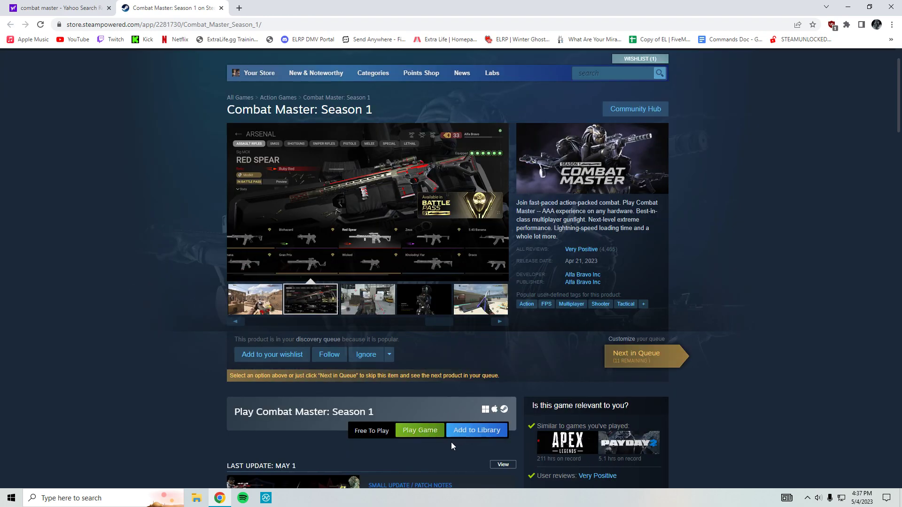
pyautogui.scroll(-3)
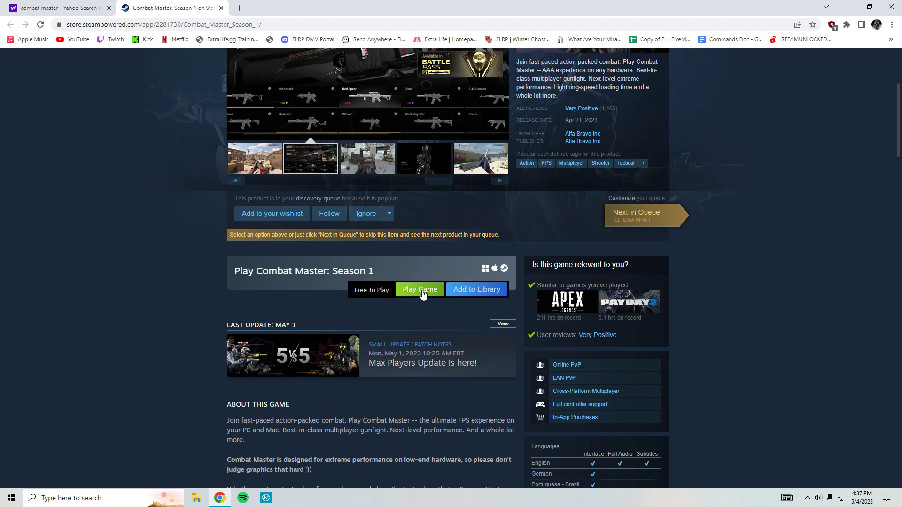
# Step: Choose Play Game, confirm Steam is installed and allow the Steam Client Bootstrapper to open
pyautogui.click(419, 290)
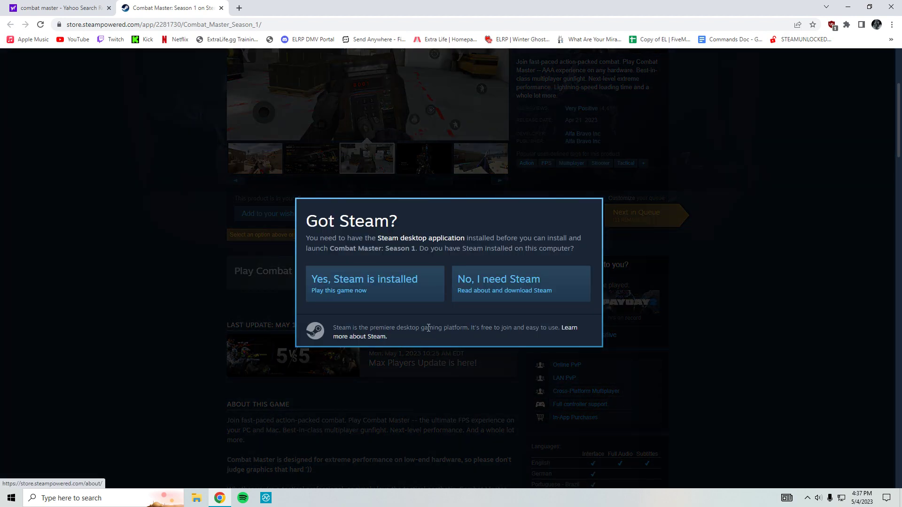
pyautogui.click(365, 282)
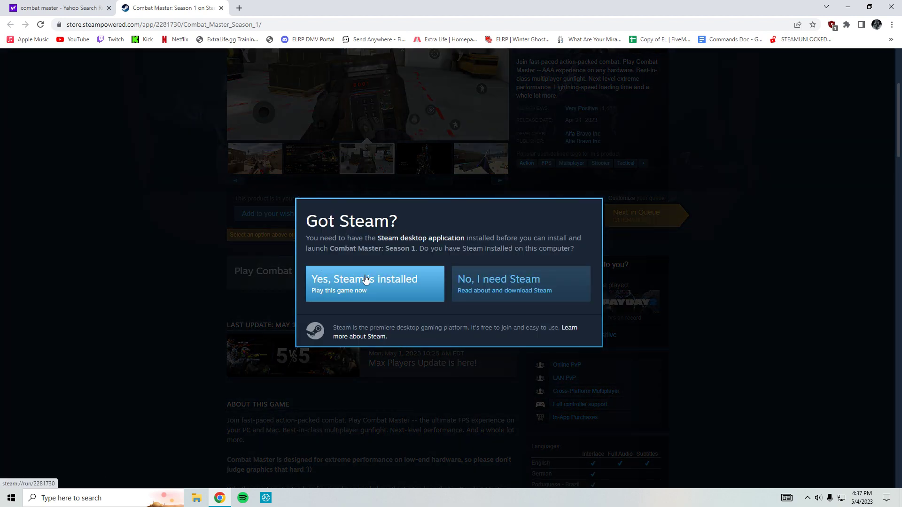
pyautogui.click(373, 283)
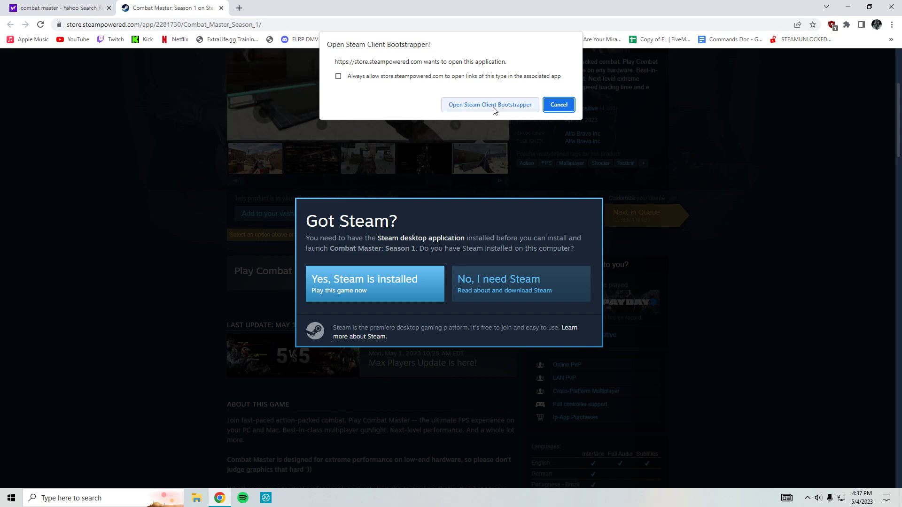
pyautogui.click(557, 104)
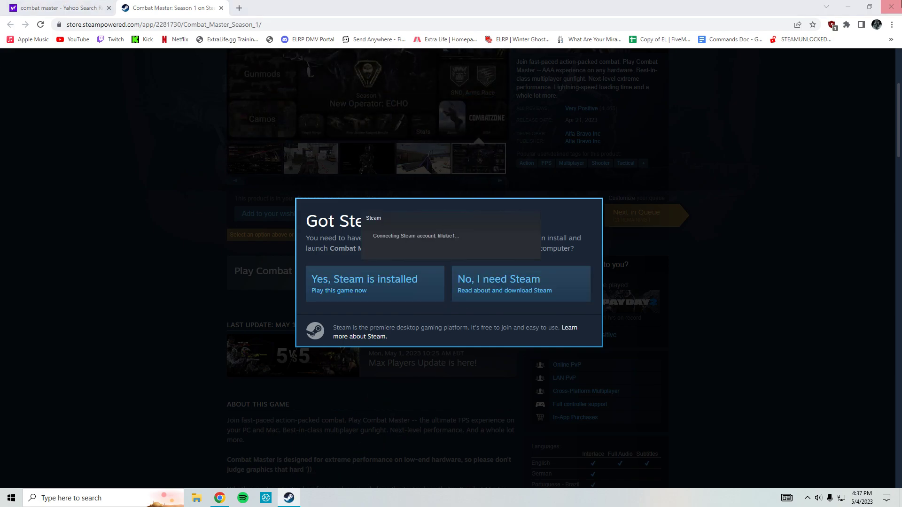
# Step: Keep both shortcut options for the D:\SteamLibrary install and proceed with NEXT
pyautogui.click(365, 279)
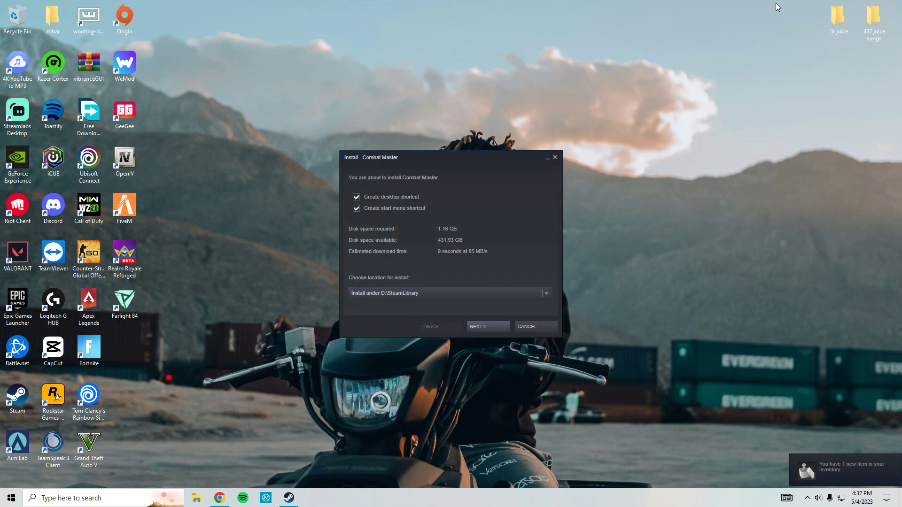
pyautogui.moveTo(466, 232)
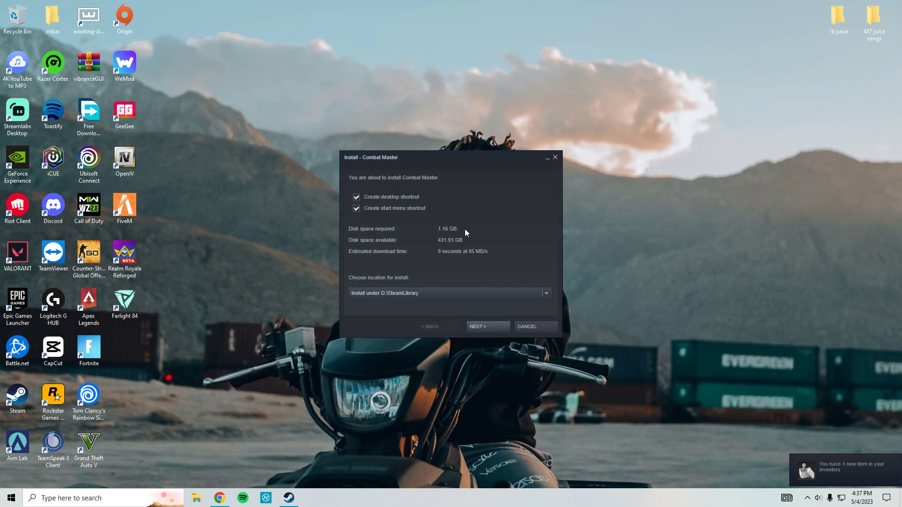
pyautogui.moveTo(316, 462)
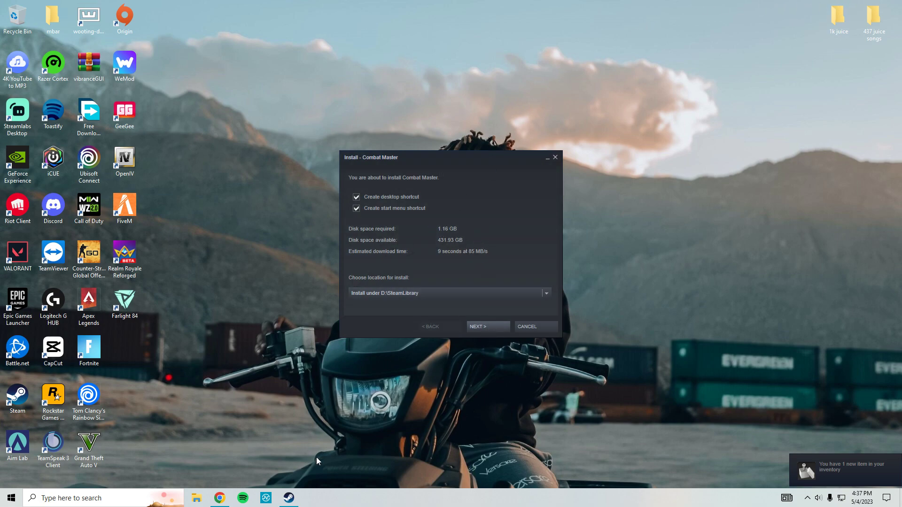
pyautogui.click(486, 325)
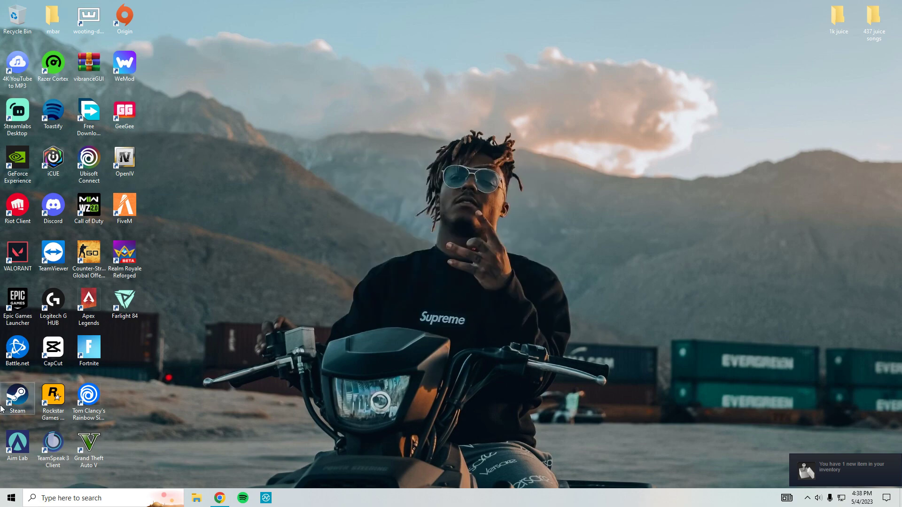
# Step: From the Steam desktop shortcut, select Combat Master in the Library and start it once downloaded
pyautogui.doubleClick(17, 397)
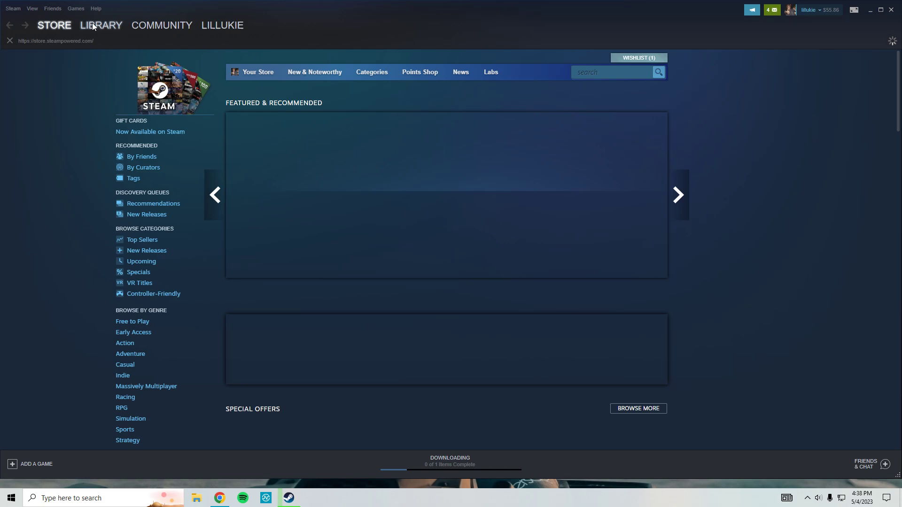
pyautogui.click(101, 24)
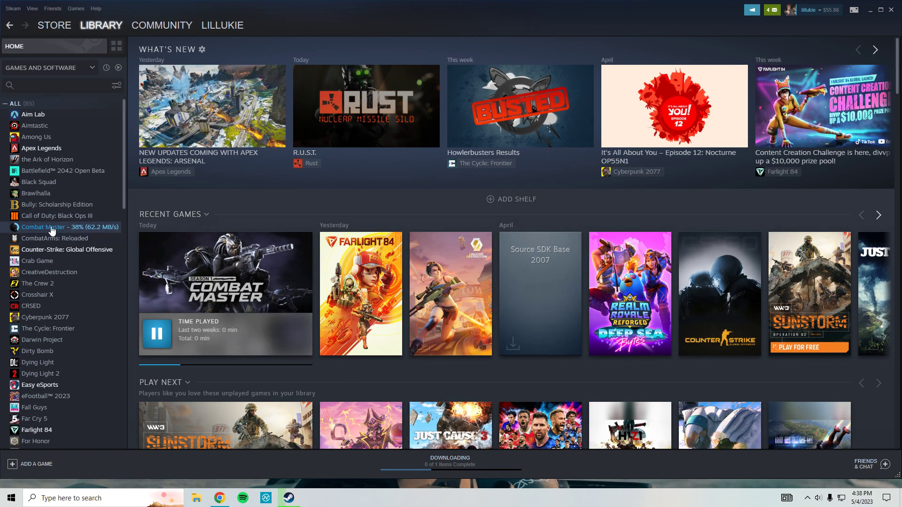
pyautogui.click(52, 226)
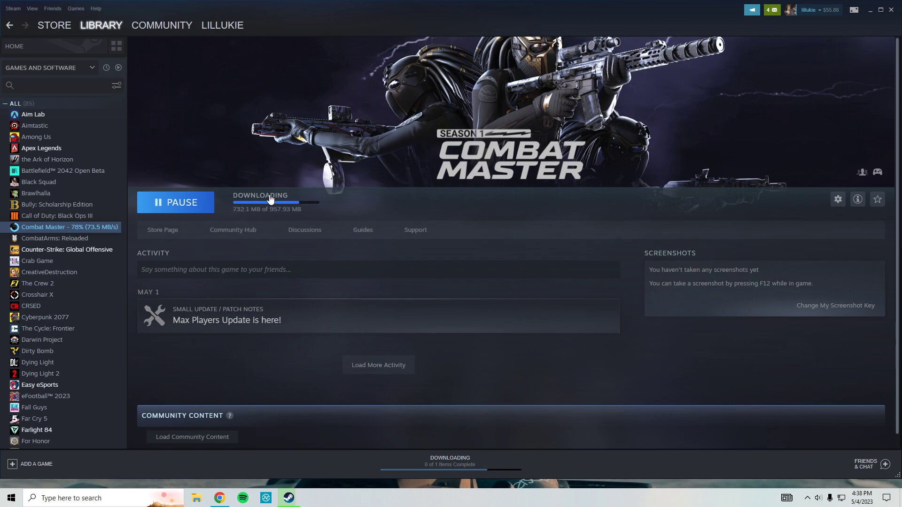
pyautogui.moveTo(419, 222)
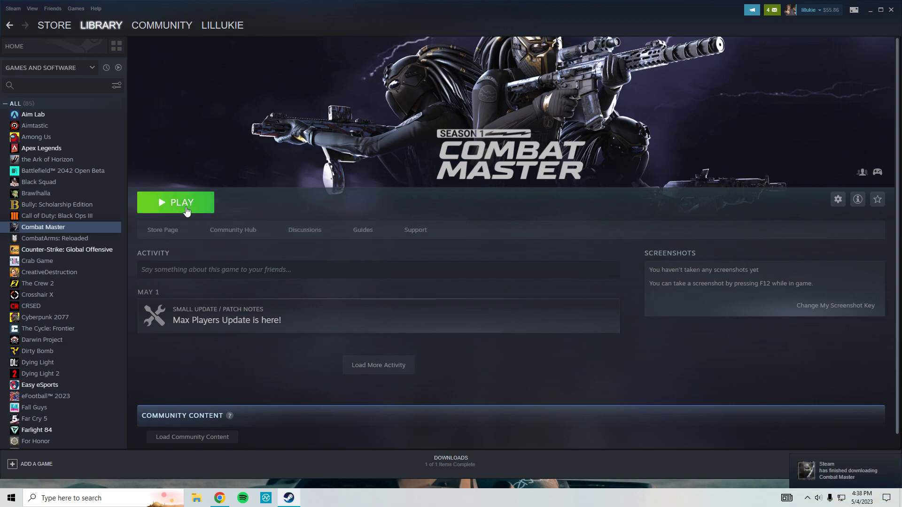
pyautogui.click(181, 203)
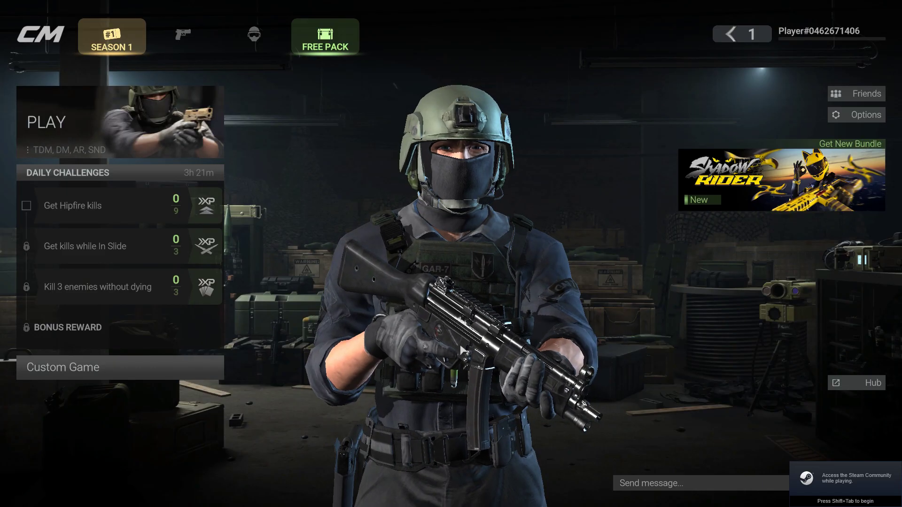
# Step: Bring up the Windows Start menu over Combat Master's main menu
pyautogui.click(9, 497)
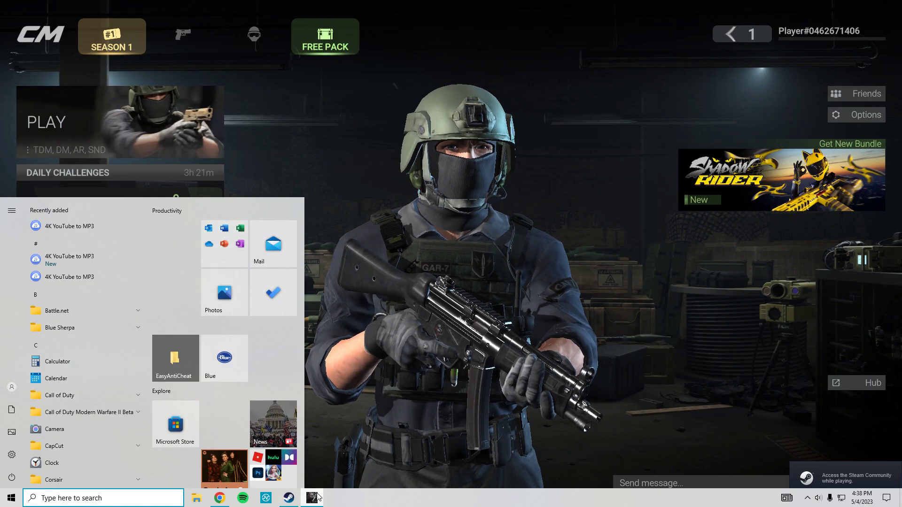